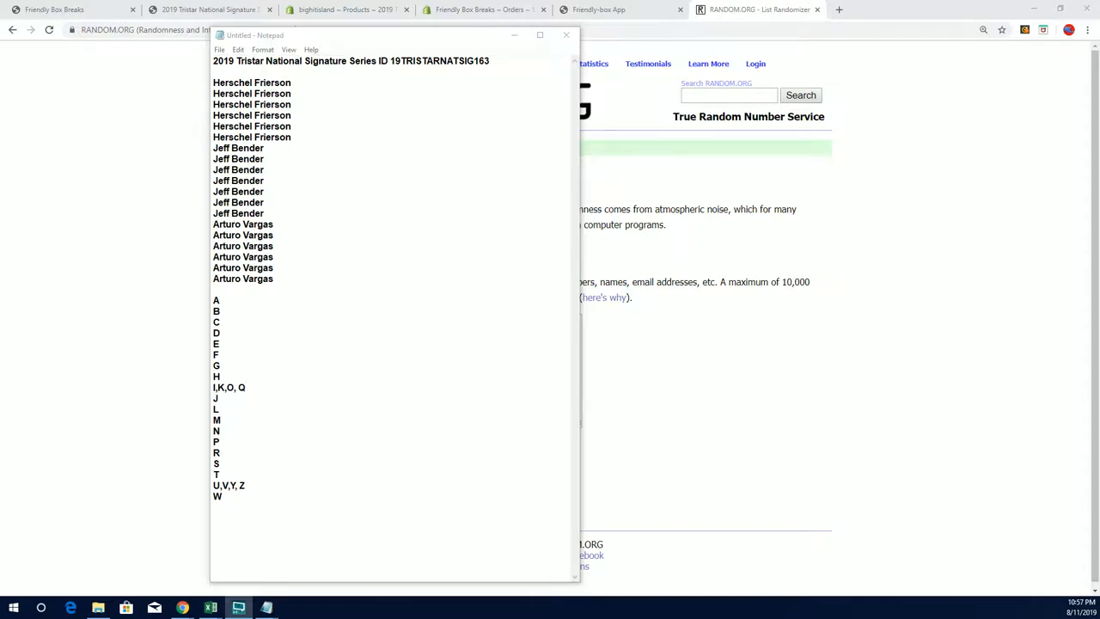
{"action": "mouse_move", "coordinate": [14, 182]}
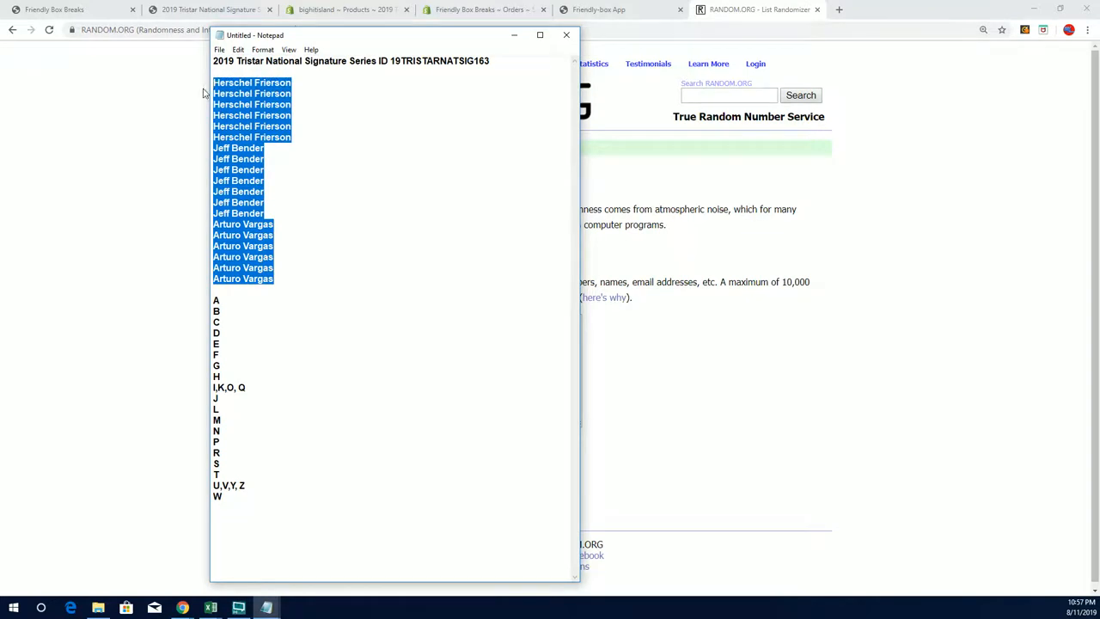
Step: Bring up the RANDOM.ORG List Randomizer page for the copied owner names
{"action": "left_click", "coordinate": [566, 34]}
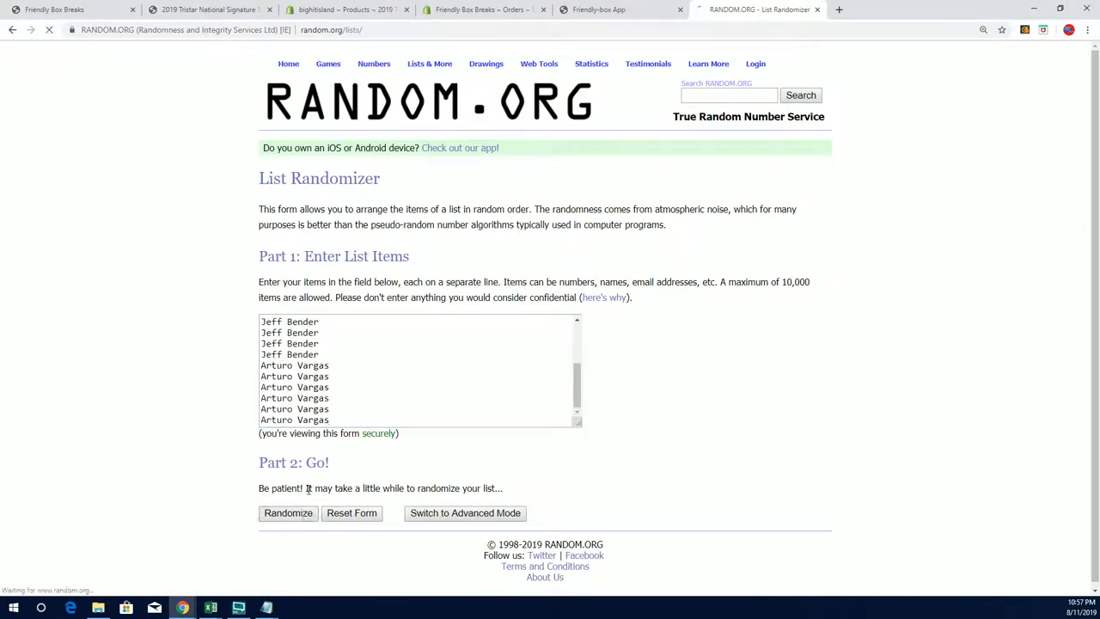
Step: Randomize the pasted owner names, then reshuffle them three more times with Again!
{"action": "left_click", "coordinate": [288, 513]}
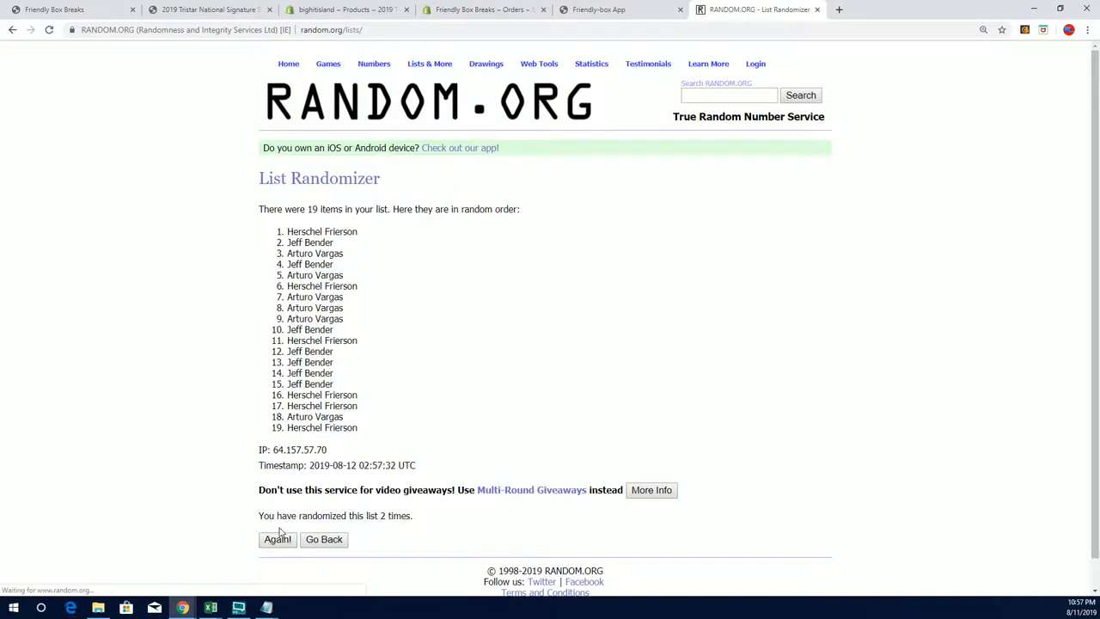
{"action": "left_click", "coordinate": [277, 538]}
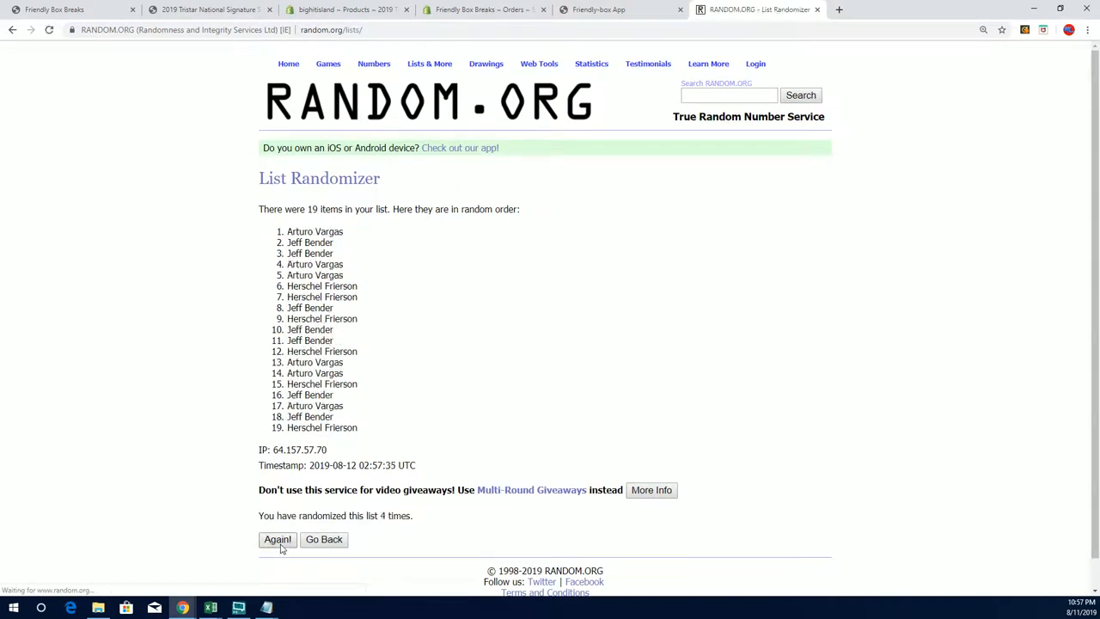
{"action": "left_click", "coordinate": [277, 539]}
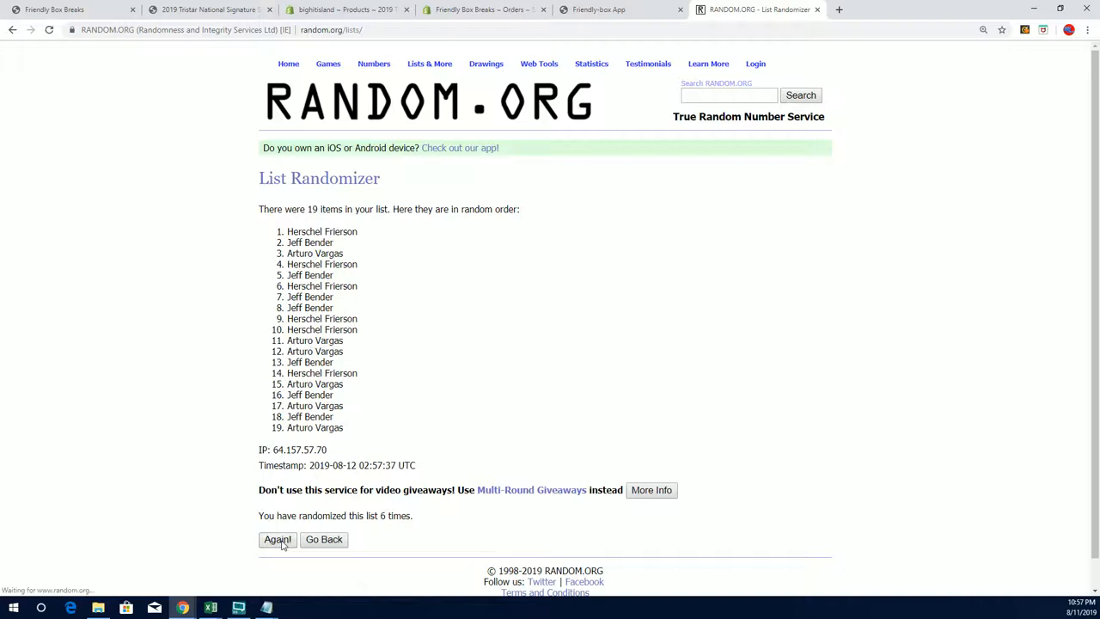
{"action": "left_click", "coordinate": [277, 538]}
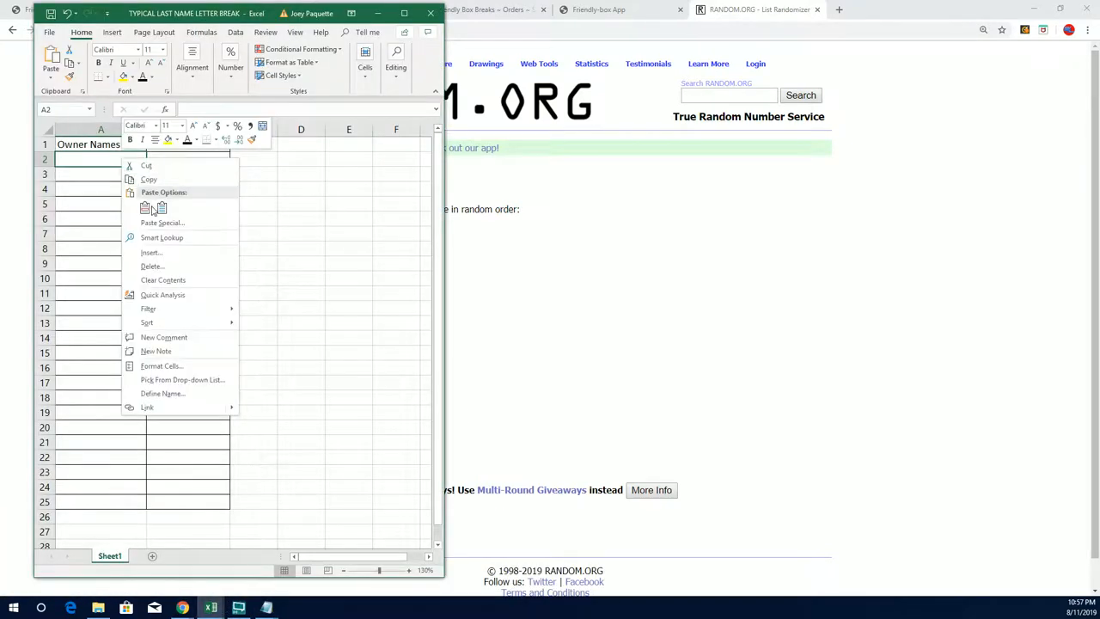
Step: Paste the shuffled names into Excel cell A2 as text only, and add them to Notepad
{"action": "left_click", "coordinate": [145, 207]}
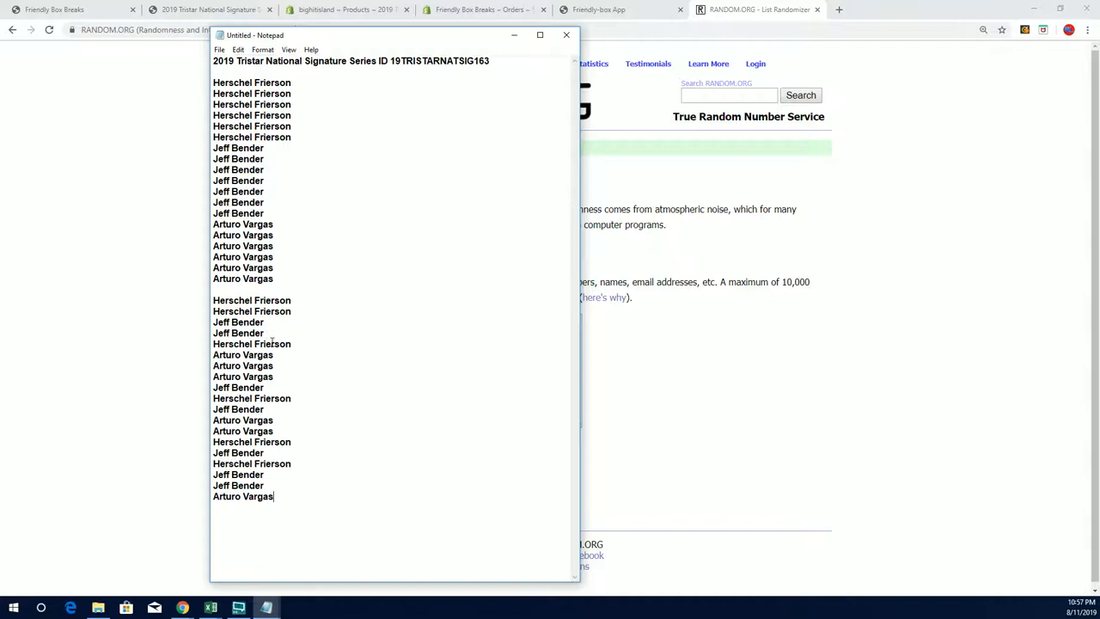
{"action": "right_click", "coordinate": [272, 344]}
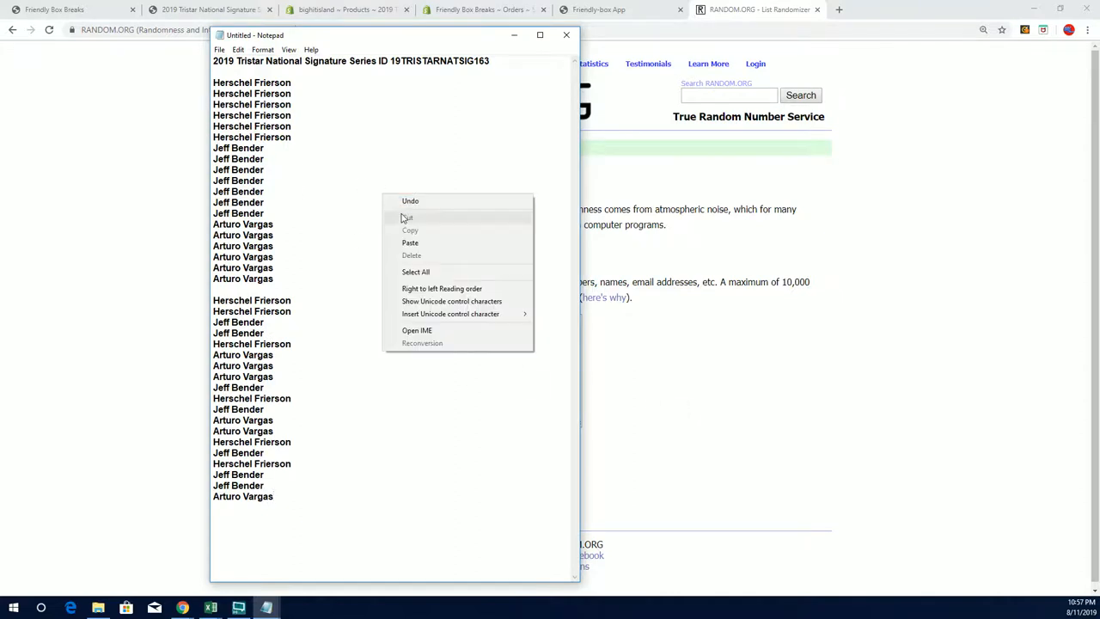
{"action": "left_click", "coordinate": [409, 217]}
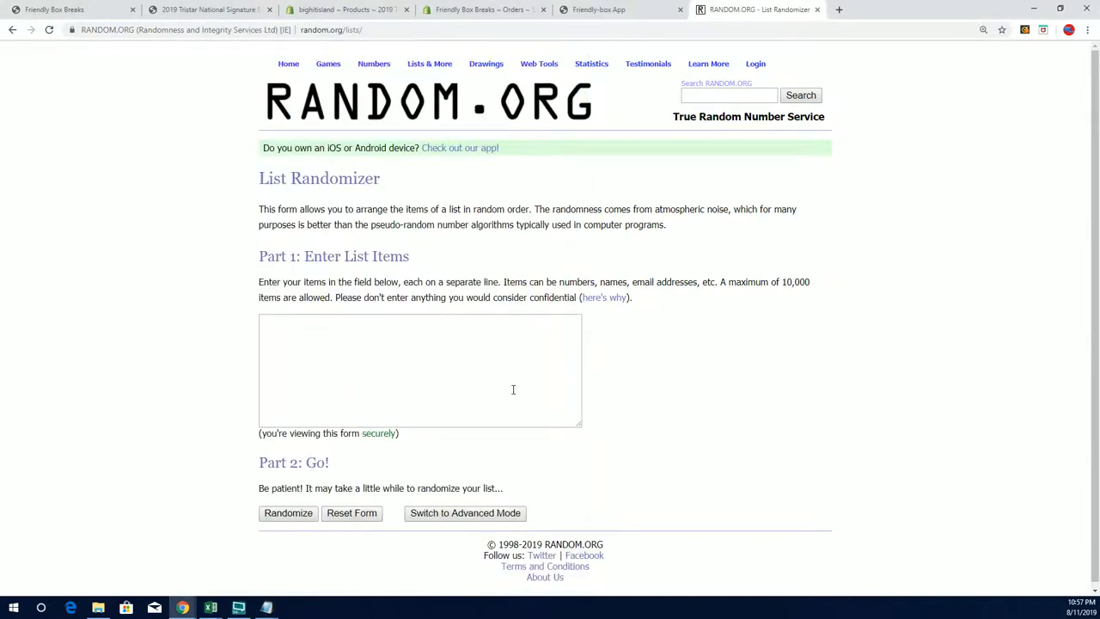
Step: Randomize the 19 letter groups until shuffled seven times, then select the results
{"action": "left_click", "coordinate": [288, 512]}
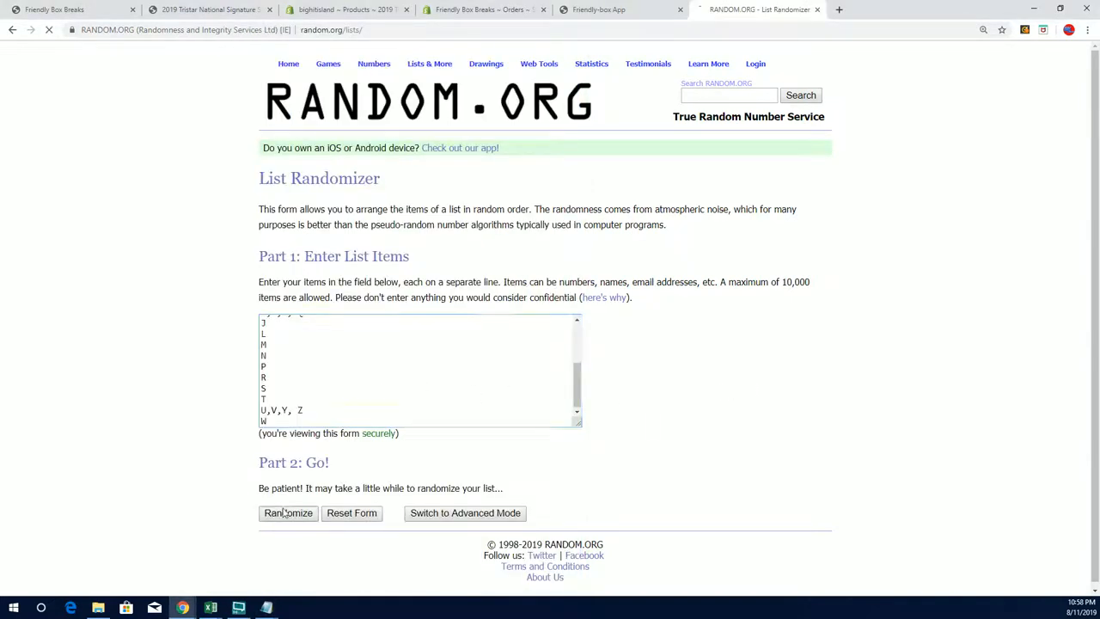
{"action": "left_click", "coordinate": [288, 513]}
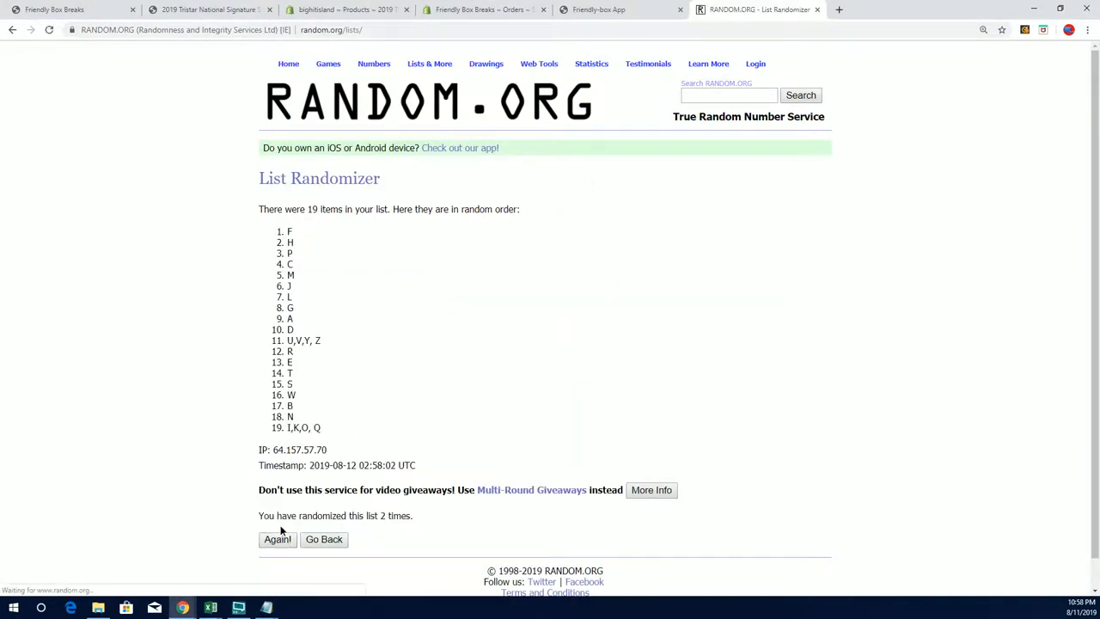
{"action": "left_click", "coordinate": [277, 539]}
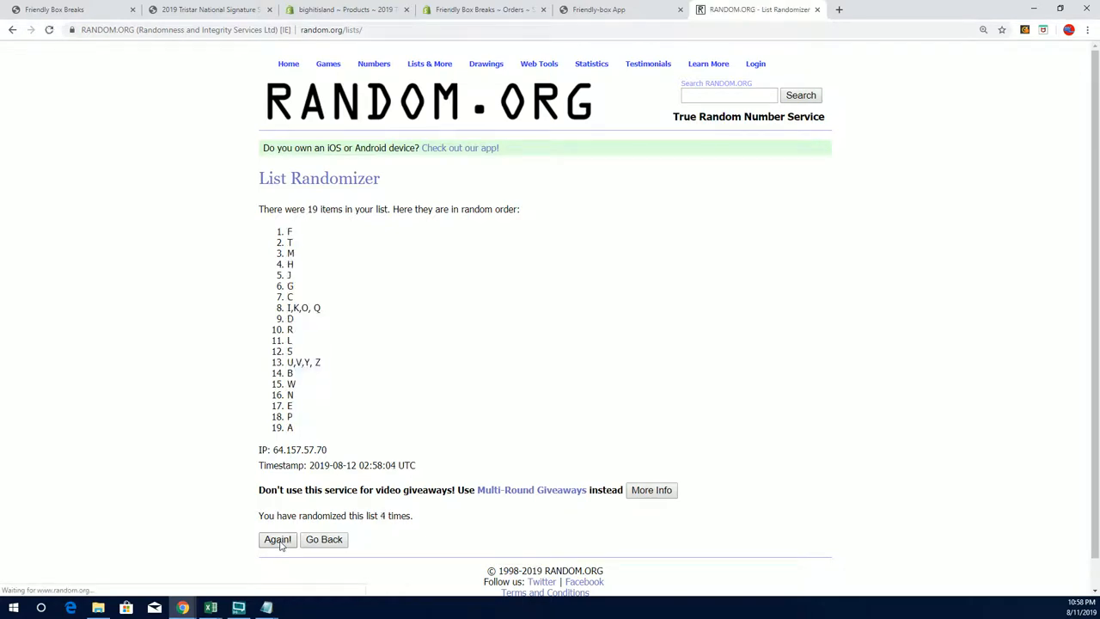
{"action": "left_click", "coordinate": [277, 538]}
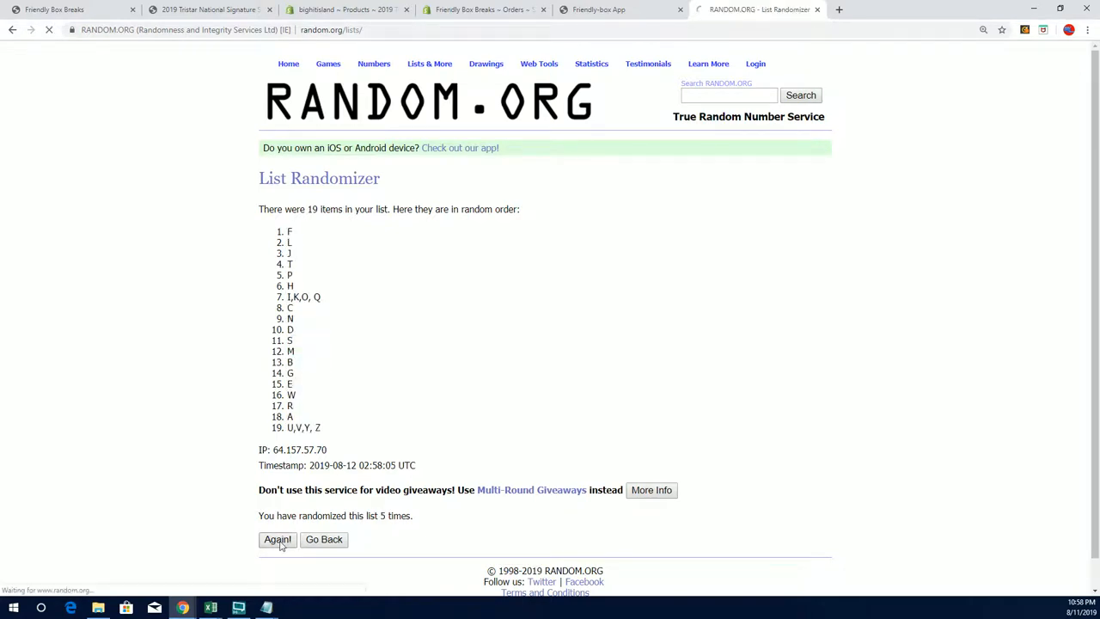
{"action": "left_click", "coordinate": [276, 539]}
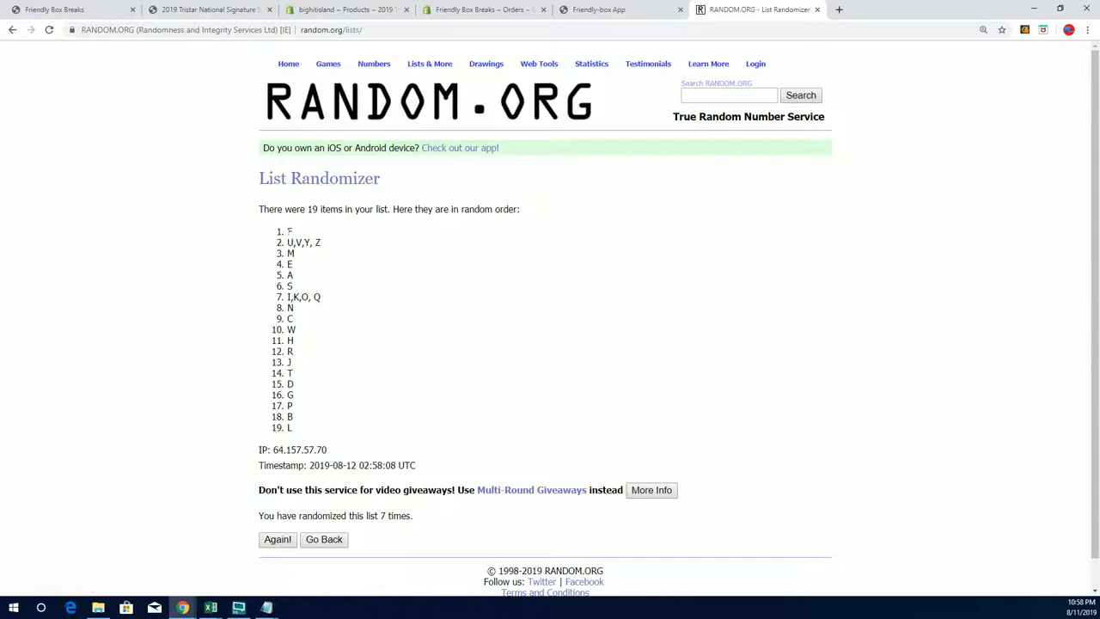
{"action": "left_click_drag", "start_coordinate": [290, 230], "coordinate": [292, 427]}
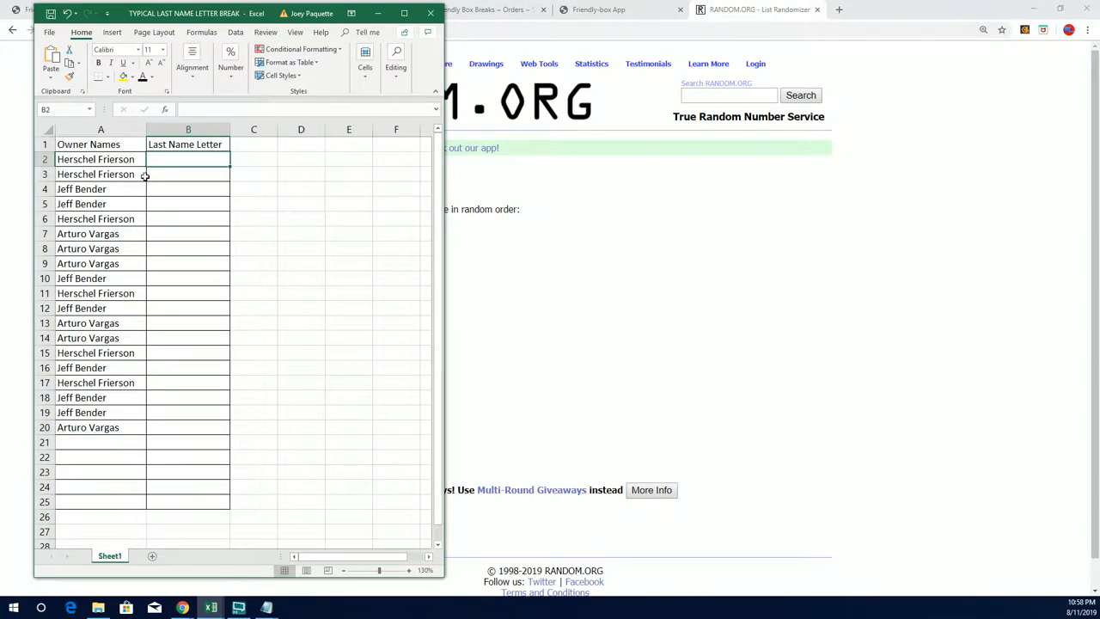
Step: Paste Special into cell B2, choosing the Text format for the letters
{"action": "right_click", "coordinate": [188, 159]}
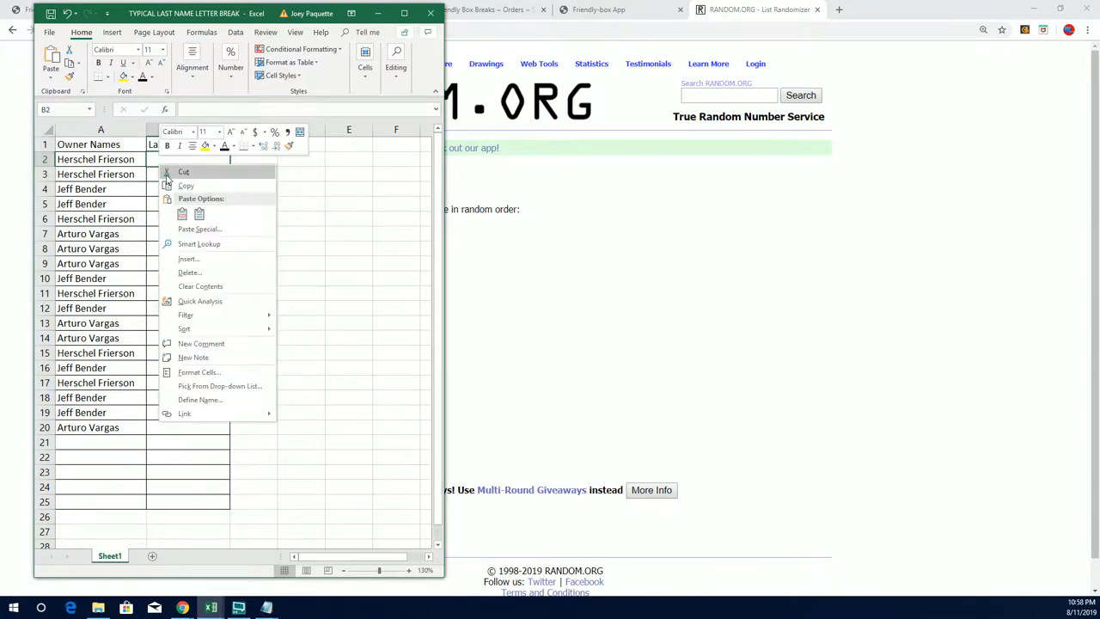
{"action": "left_click", "coordinate": [200, 228]}
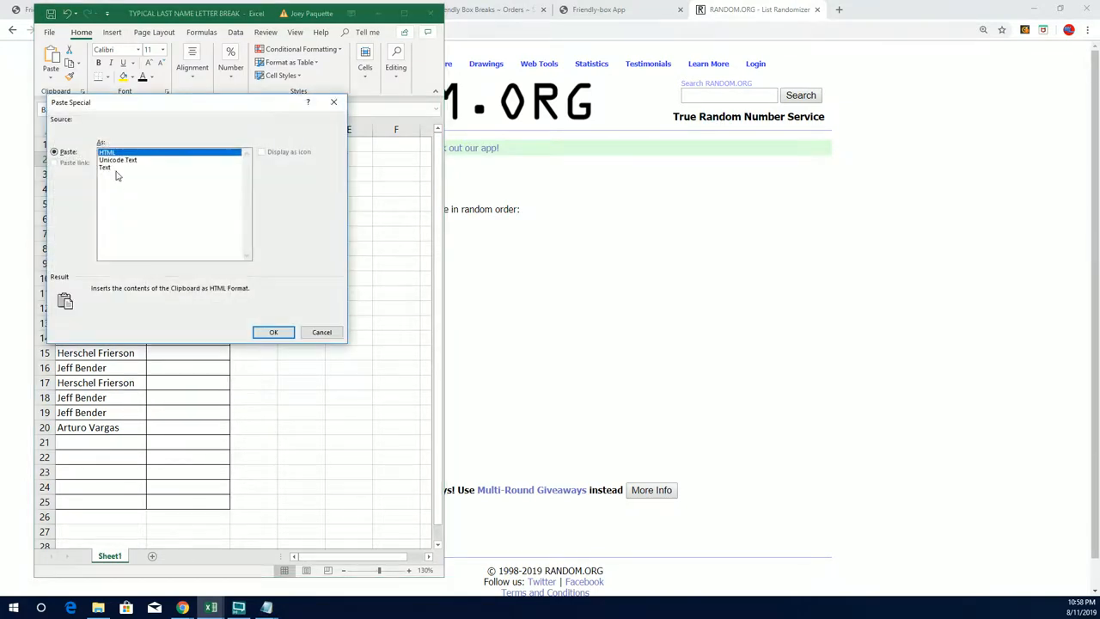
{"action": "left_click", "coordinate": [273, 332]}
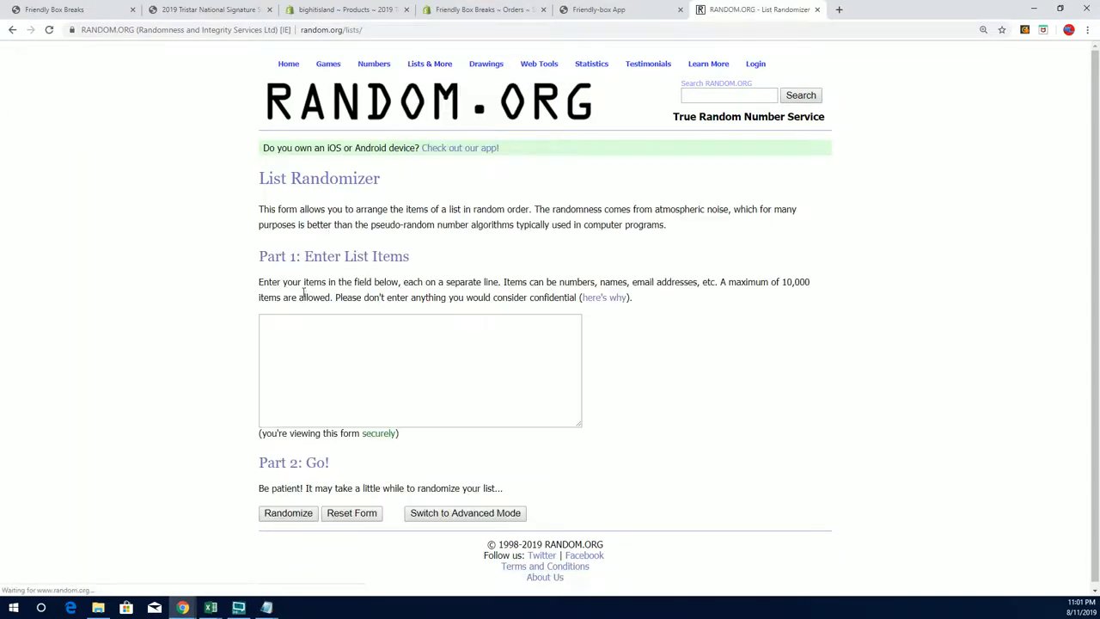
{"action": "type", "text": "Jeff Bender"}
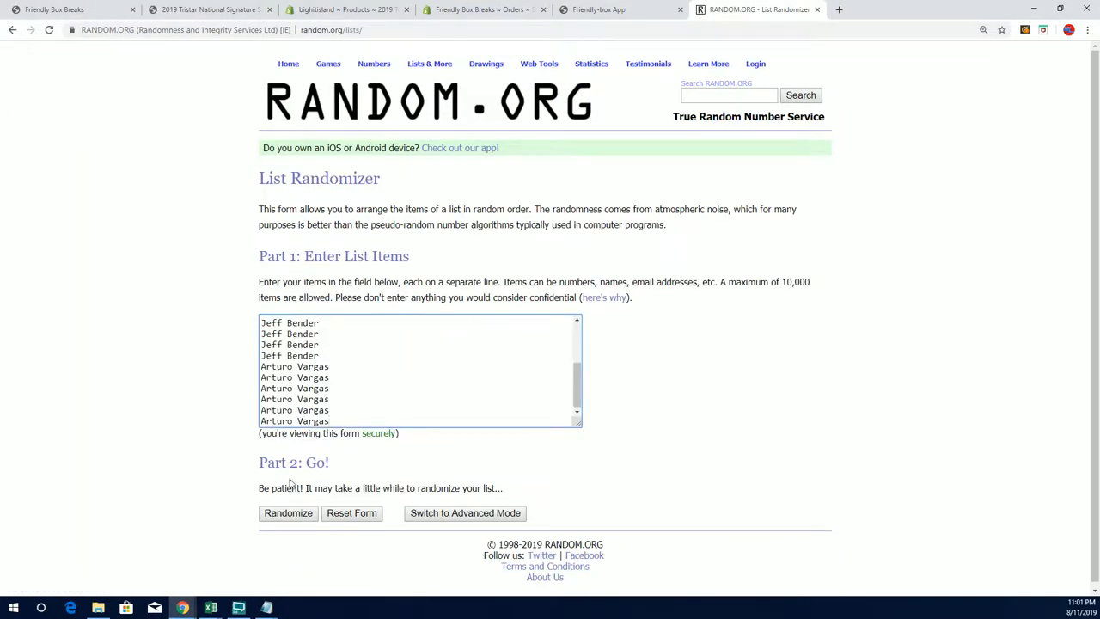
{"action": "left_click", "coordinate": [288, 512]}
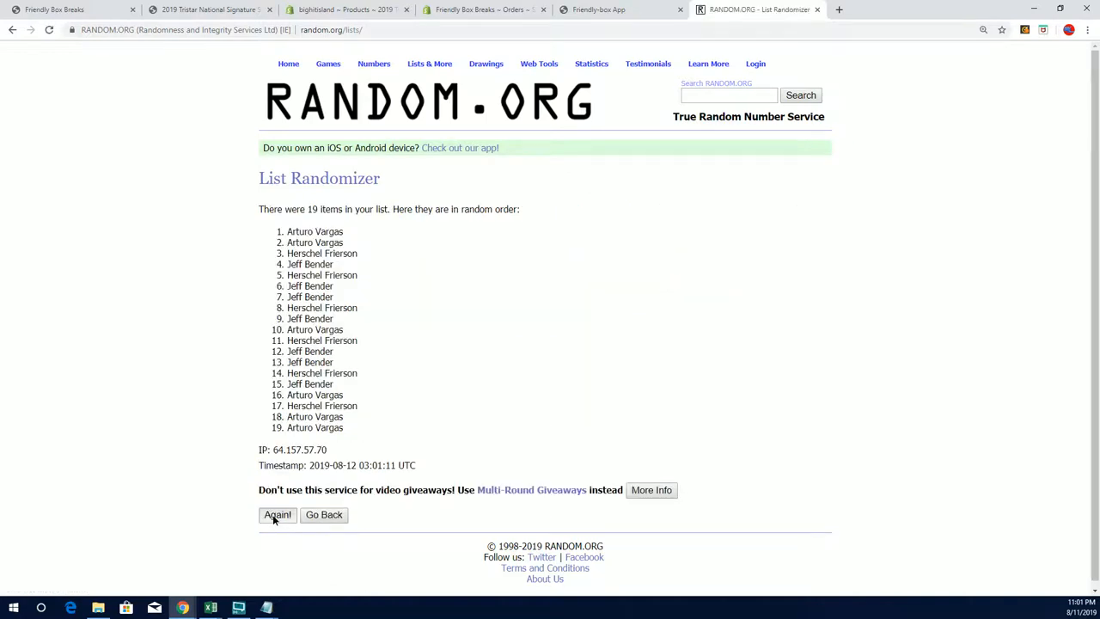
{"action": "left_click", "coordinate": [277, 514]}
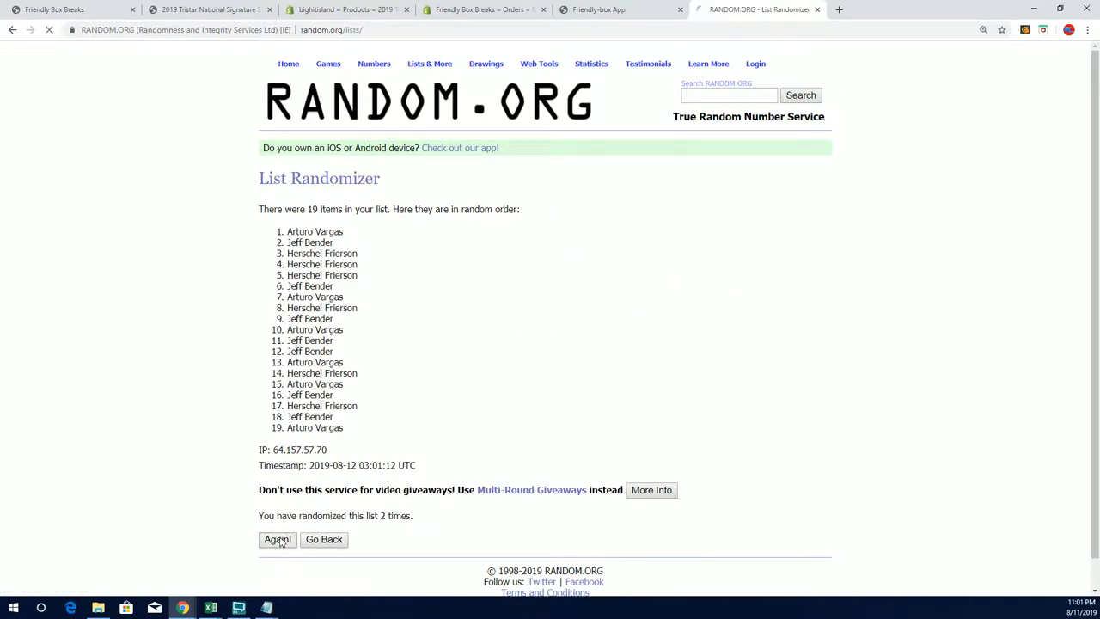
{"action": "left_click", "coordinate": [277, 538]}
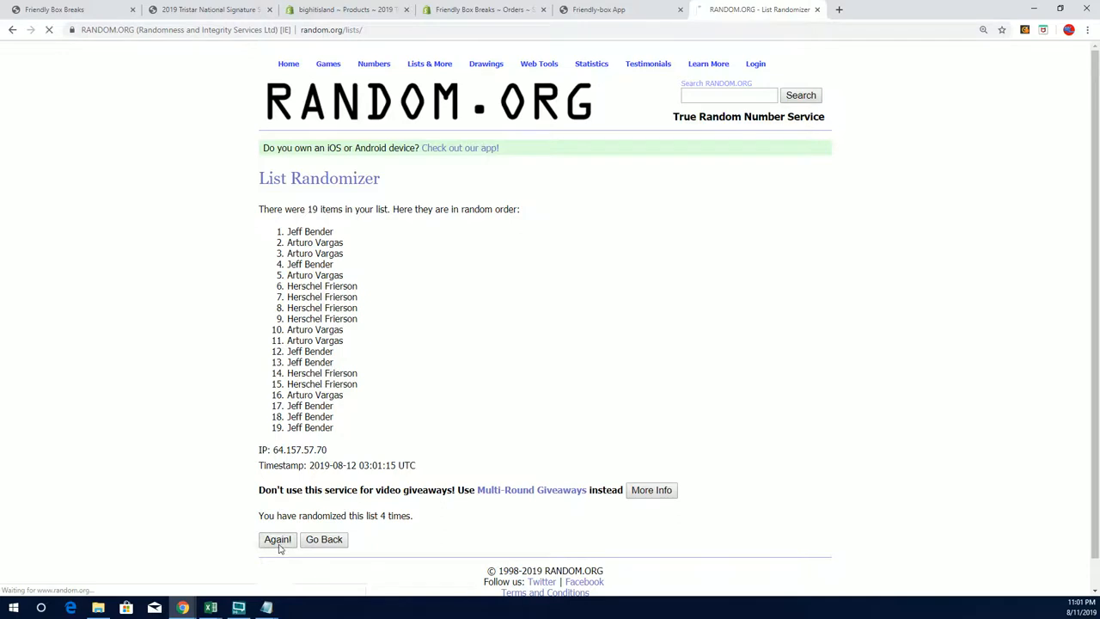
{"action": "left_click", "coordinate": [277, 538]}
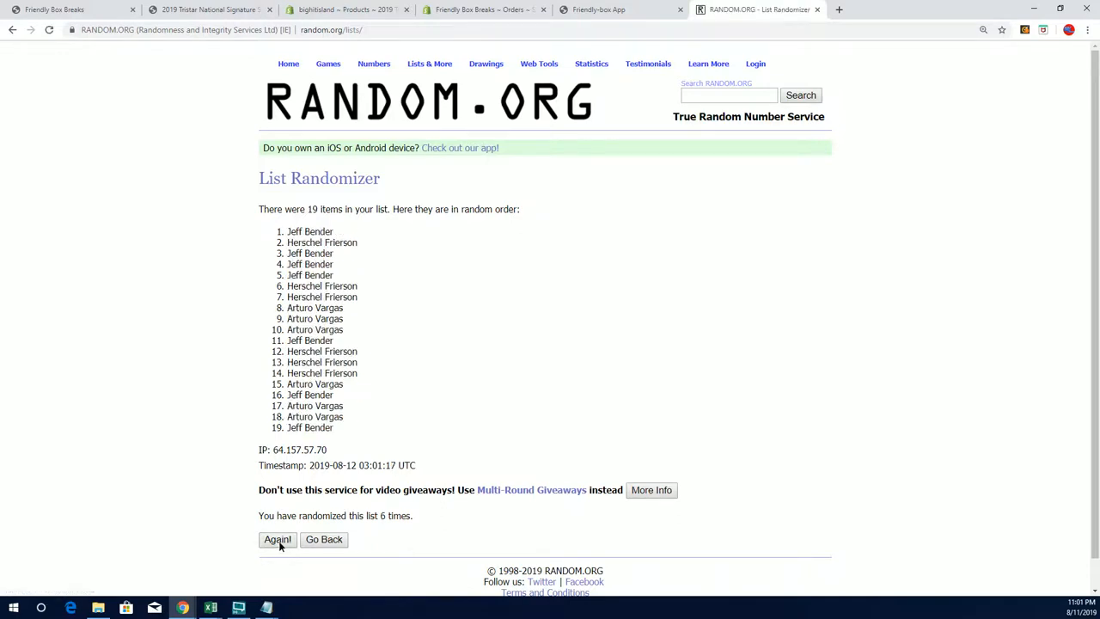
{"action": "left_click", "coordinate": [276, 539]}
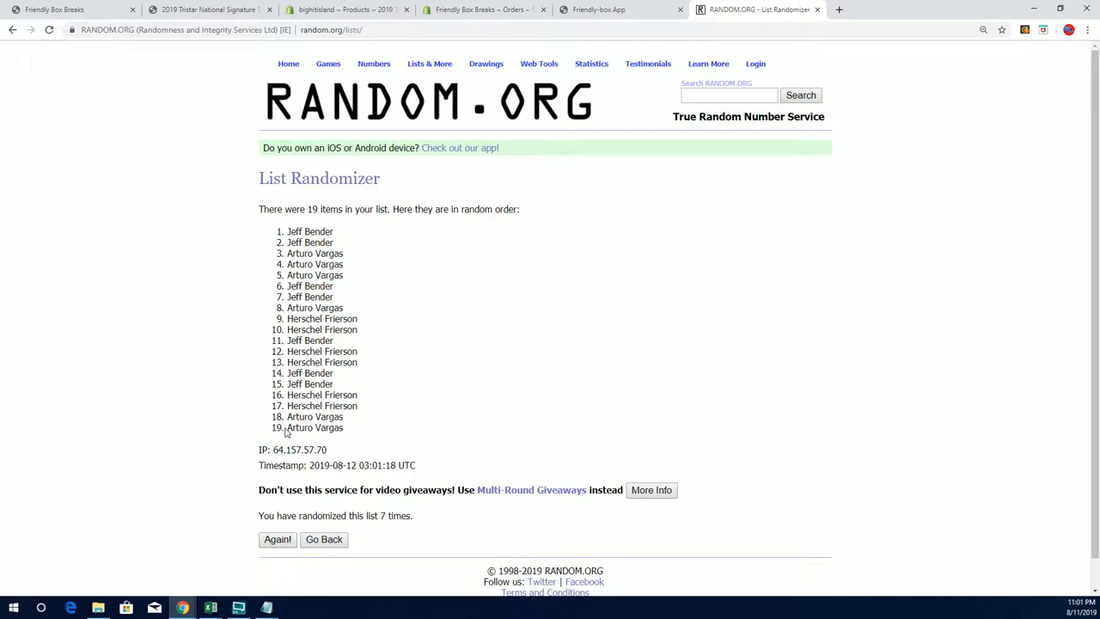
{"action": "mouse_move", "coordinate": [459, 398]}
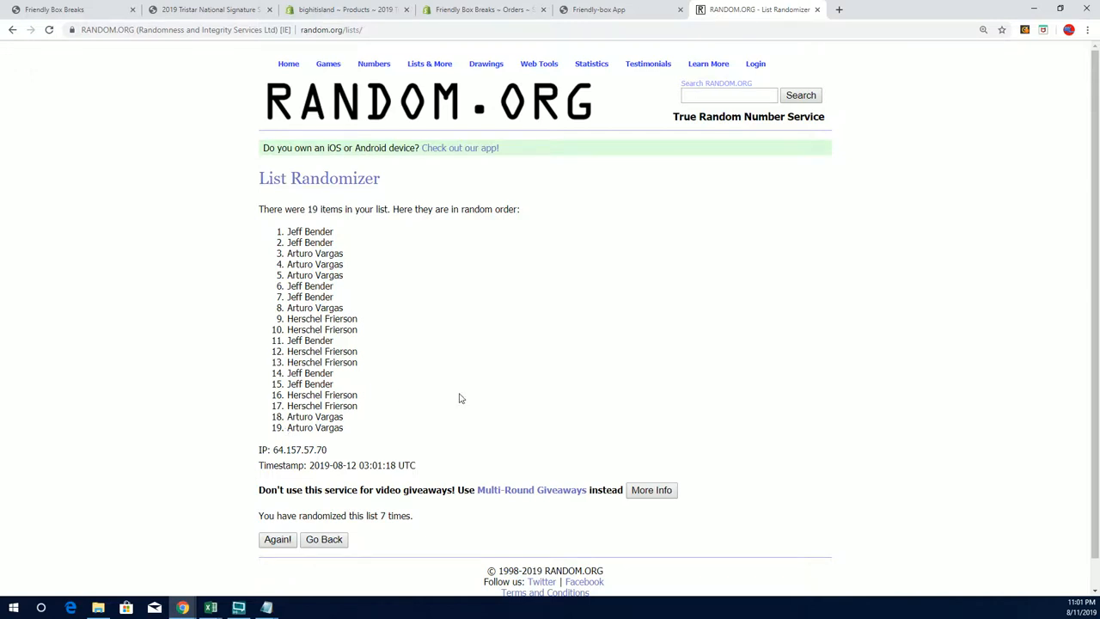
{"action": "mouse_move", "coordinate": [373, 263]}
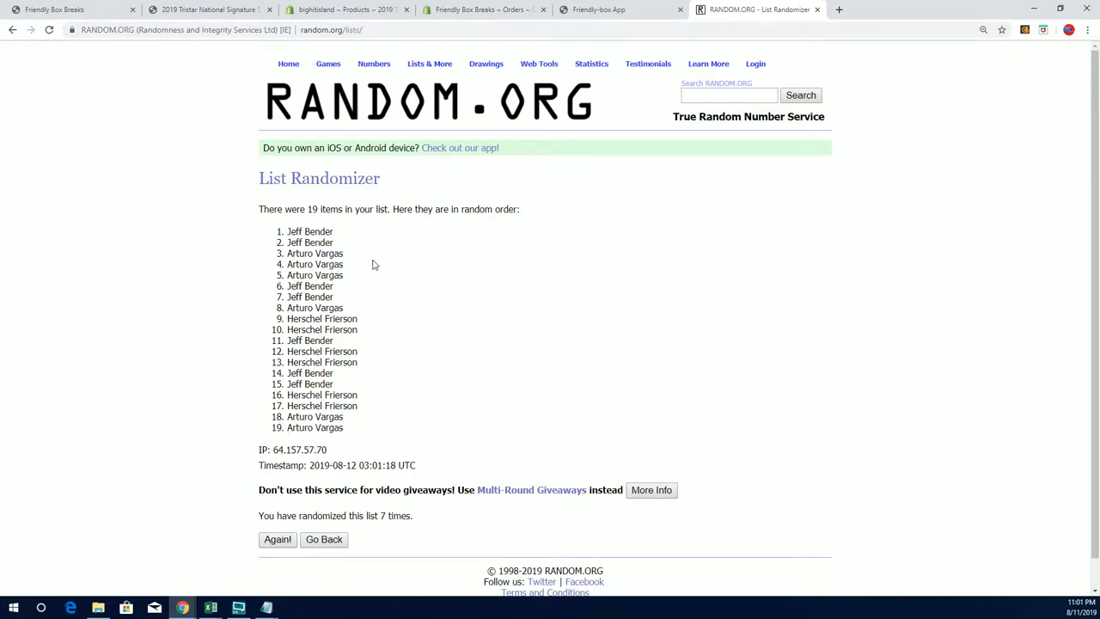